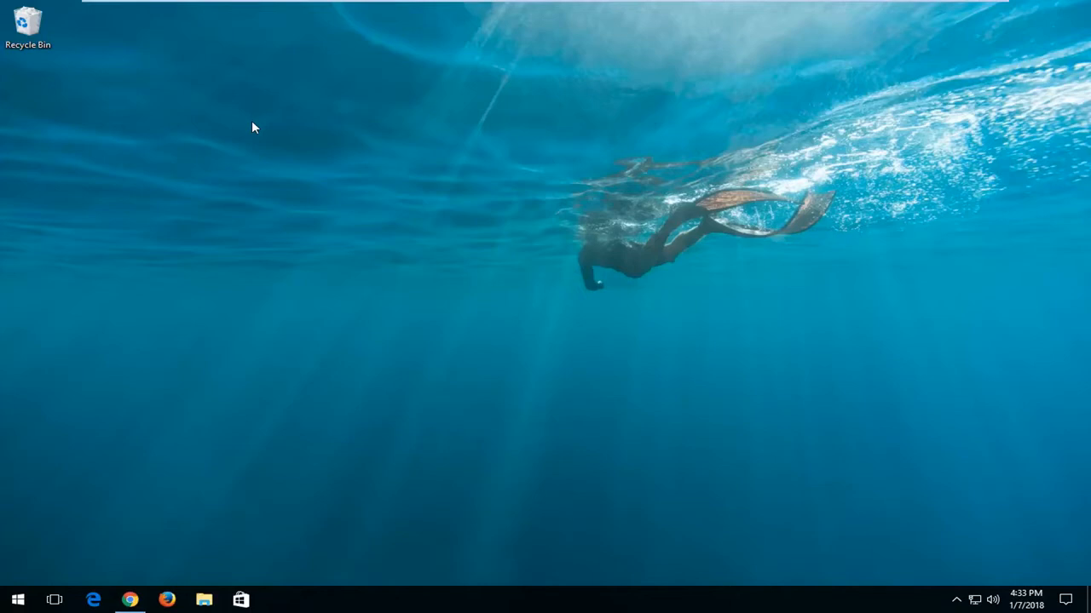
{"action": "mouse_move", "coordinate": [243, 163]}
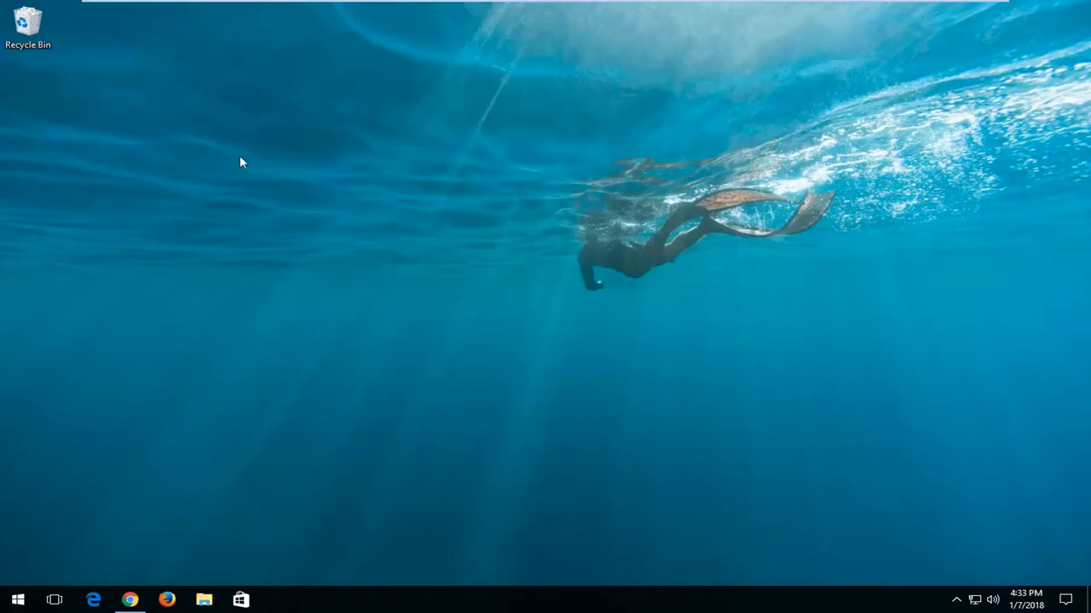
- Start Google Chrome from the taskbar
{"action": "left_click", "coordinate": [129, 600]}
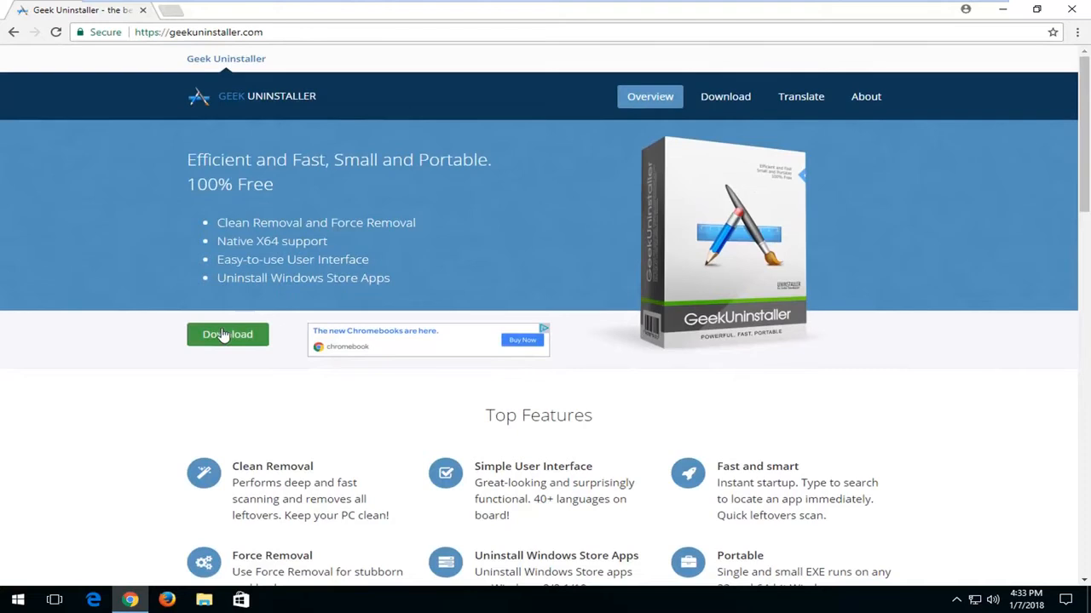
- Reach the Geek Uninstaller download page and request the free edition ZIP (2.7 MB)
{"action": "left_click", "coordinate": [227, 334]}
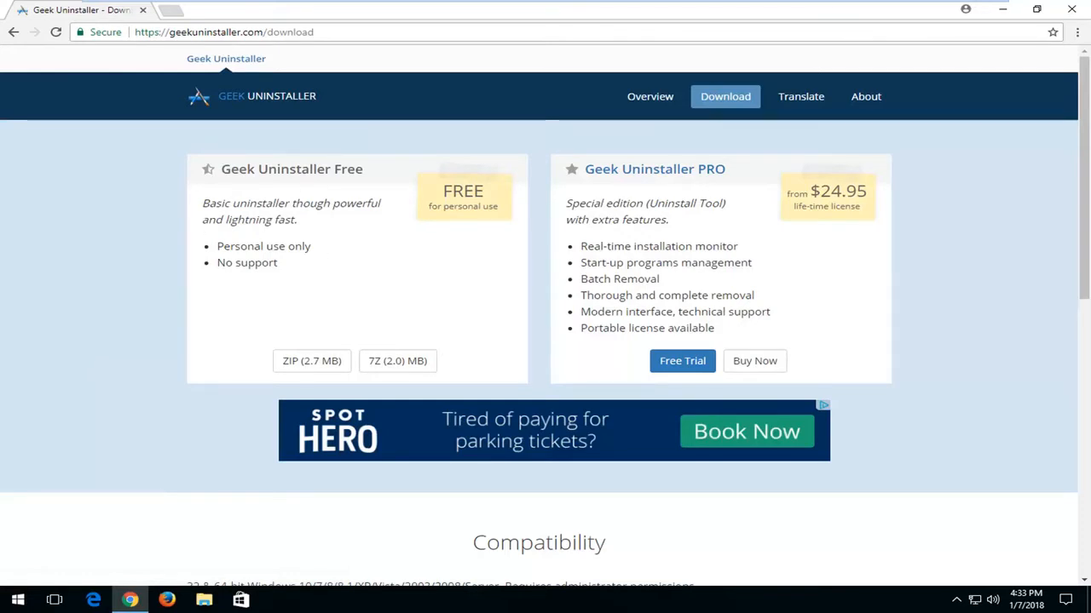
{"action": "mouse_move", "coordinate": [342, 245]}
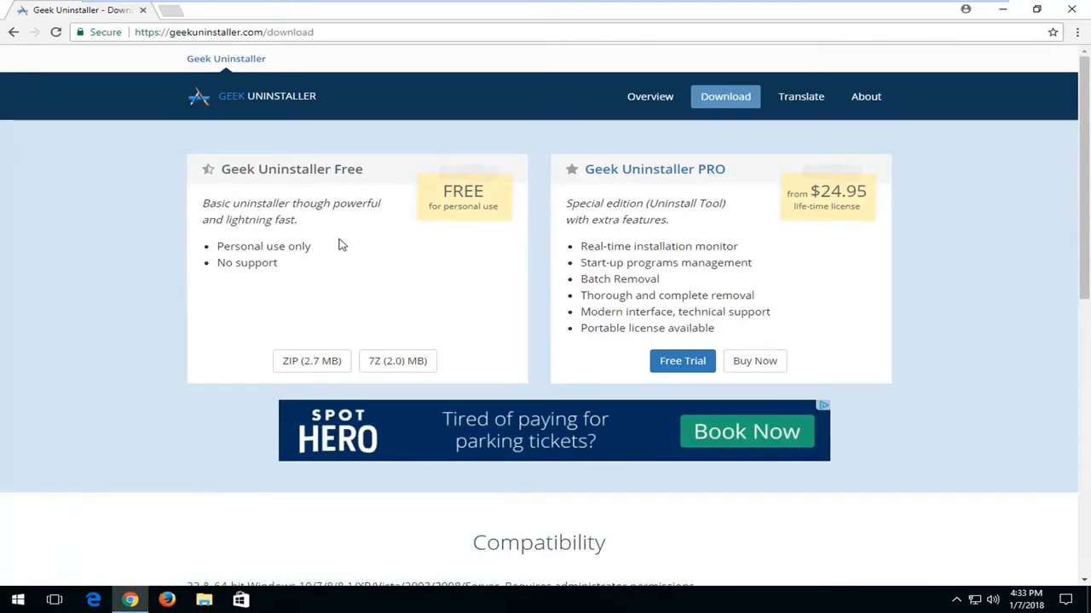
{"action": "mouse_move", "coordinate": [324, 224]}
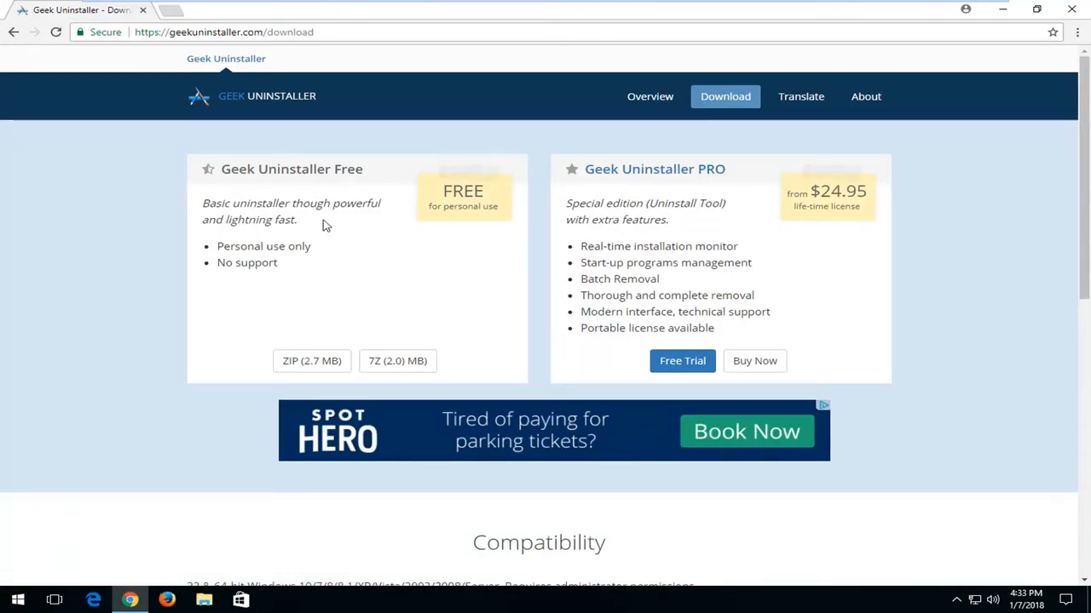
{"action": "mouse_move", "coordinate": [441, 245]}
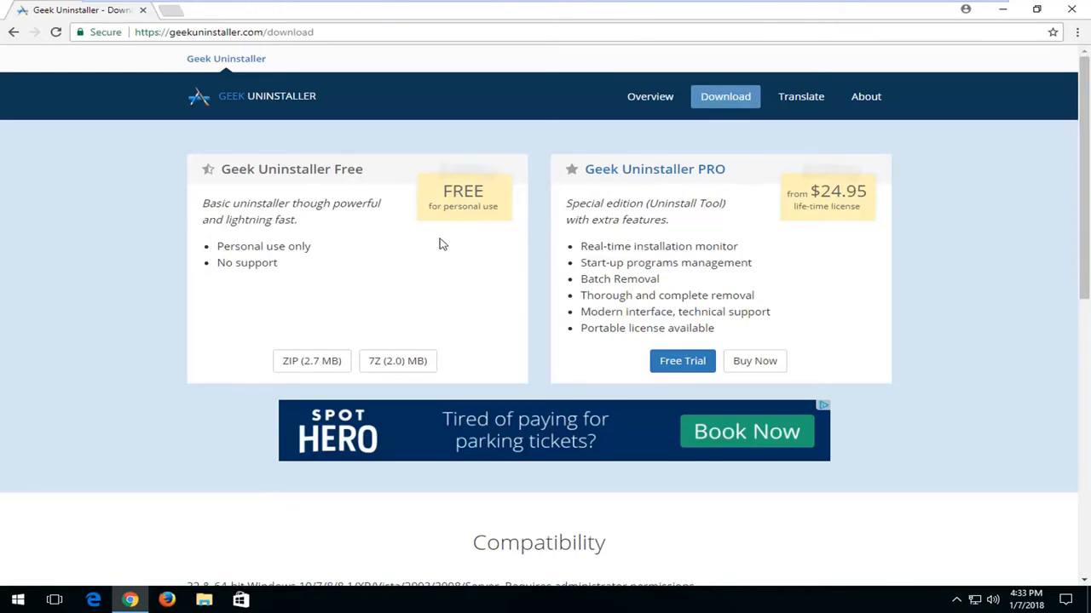
{"action": "mouse_move", "coordinate": [624, 260]}
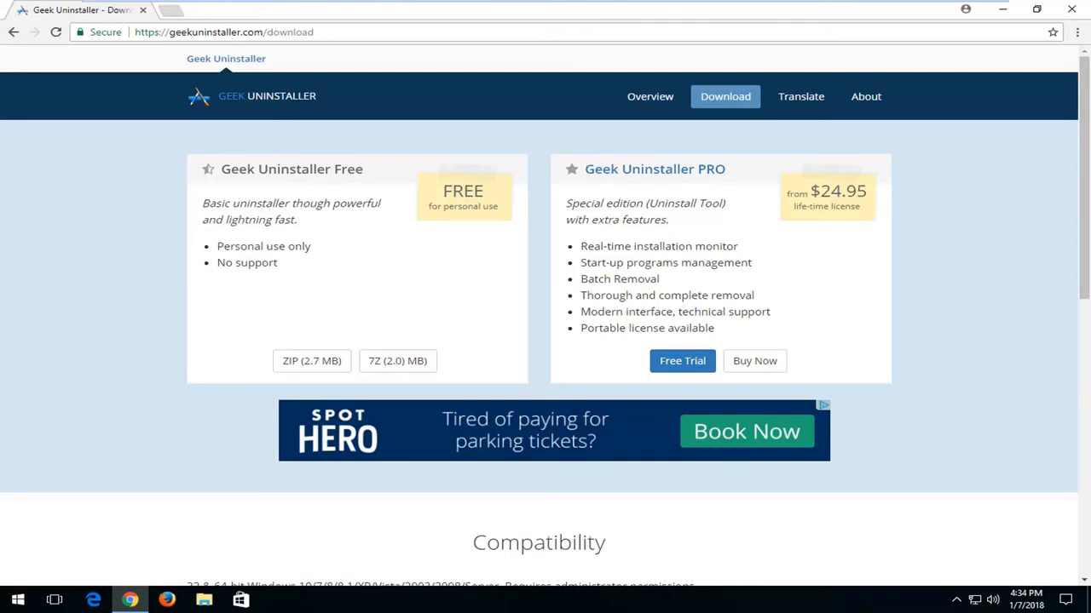
{"action": "mouse_move", "coordinate": [299, 226]}
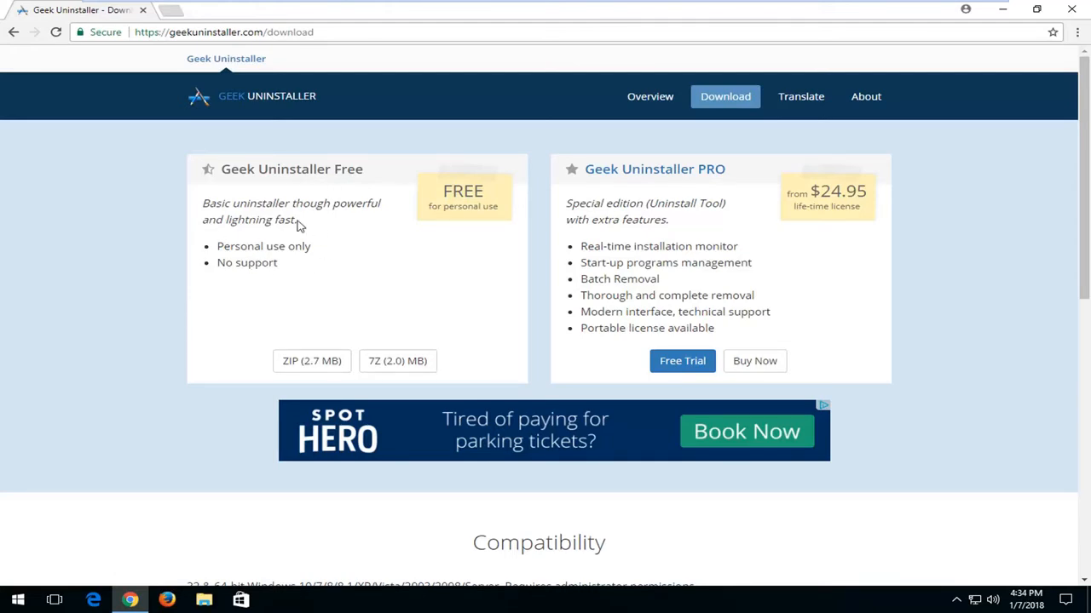
{"action": "mouse_move", "coordinate": [269, 379]}
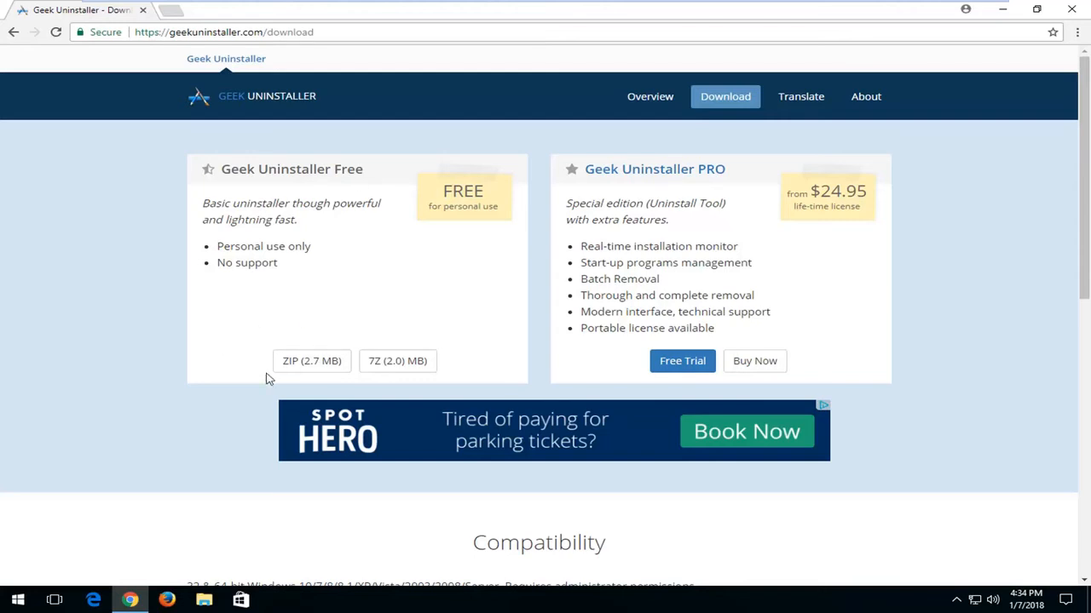
{"action": "left_click", "coordinate": [311, 360]}
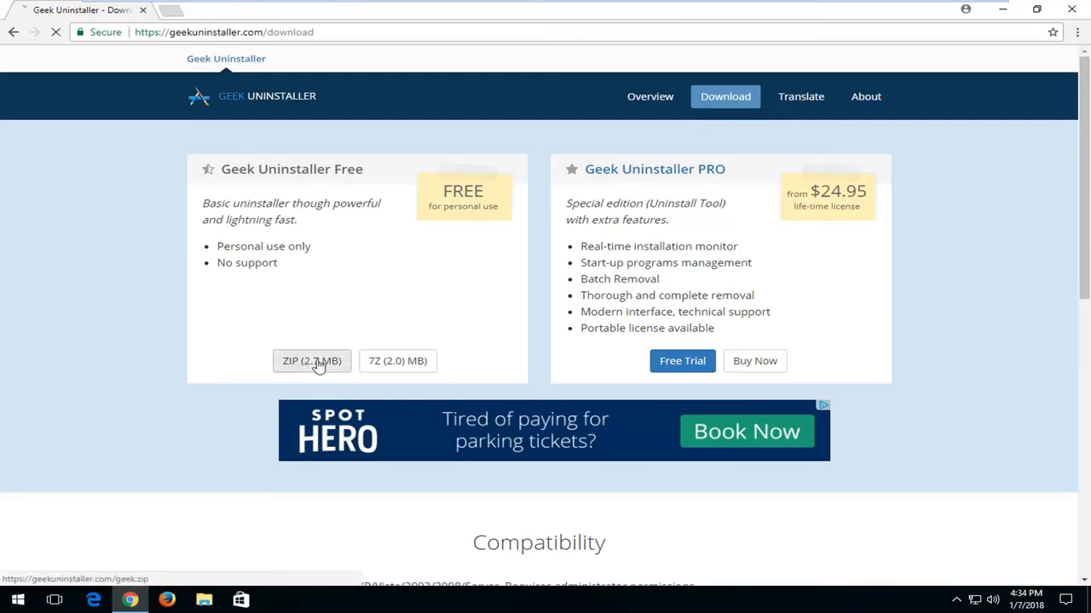
- Open the downloaded geek (2).zip archive to show the geek application inside
{"action": "left_click", "coordinate": [311, 361]}
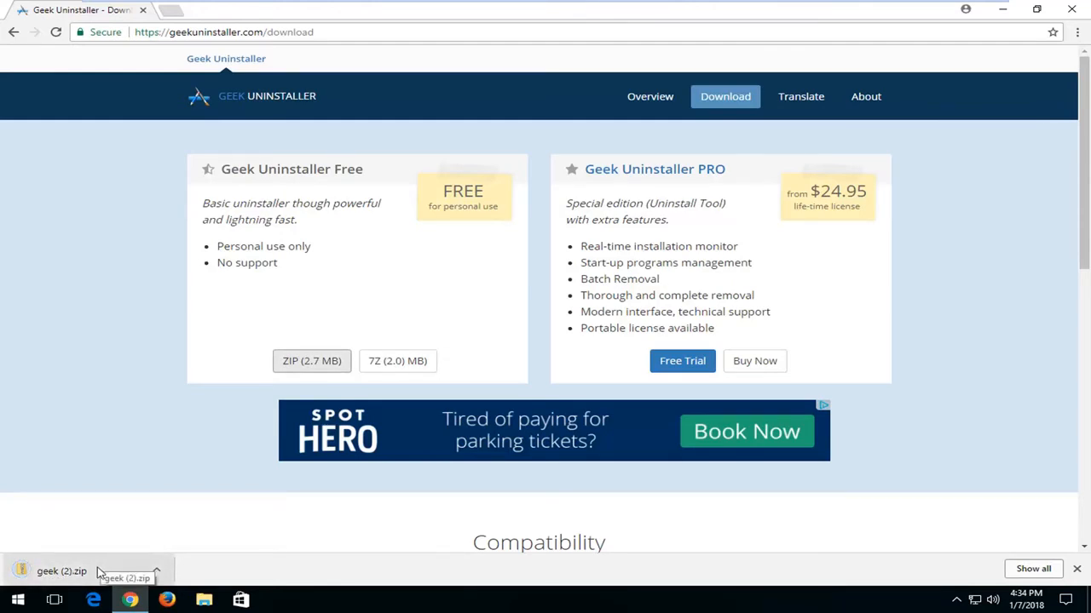
{"action": "left_click", "coordinate": [61, 571]}
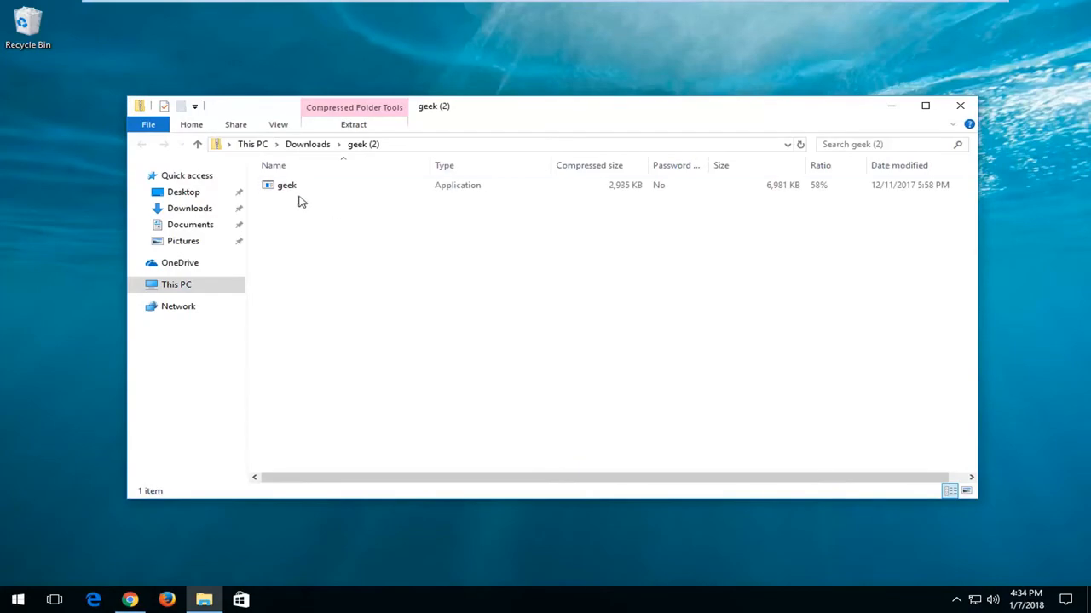
- Run the geek application from the archive and allow it through the User Account Control prompt
{"action": "double_click", "coordinate": [286, 184]}
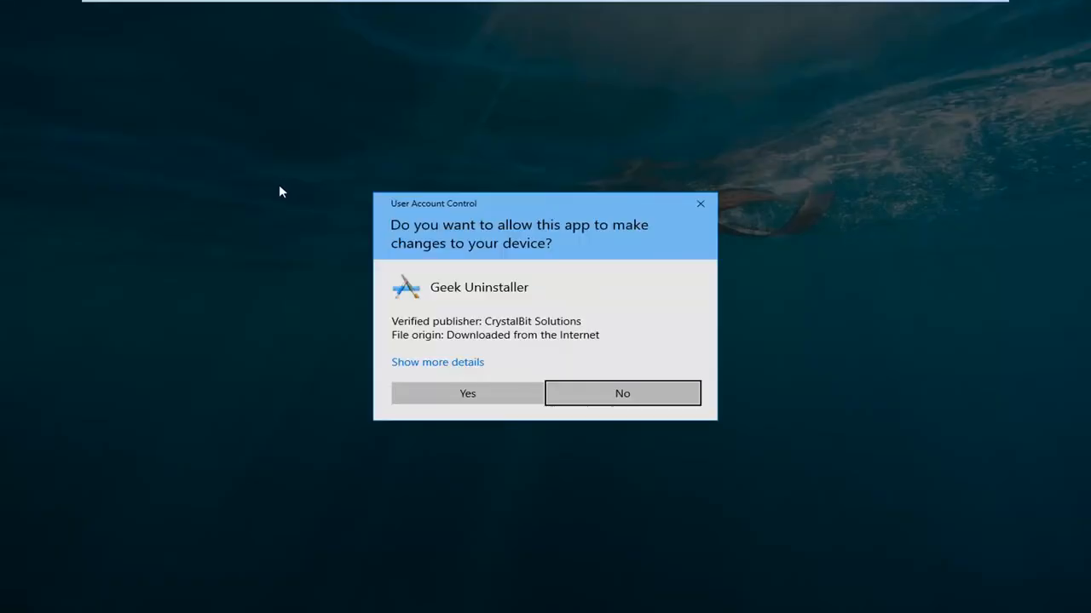
{"action": "mouse_move", "coordinate": [454, 231]}
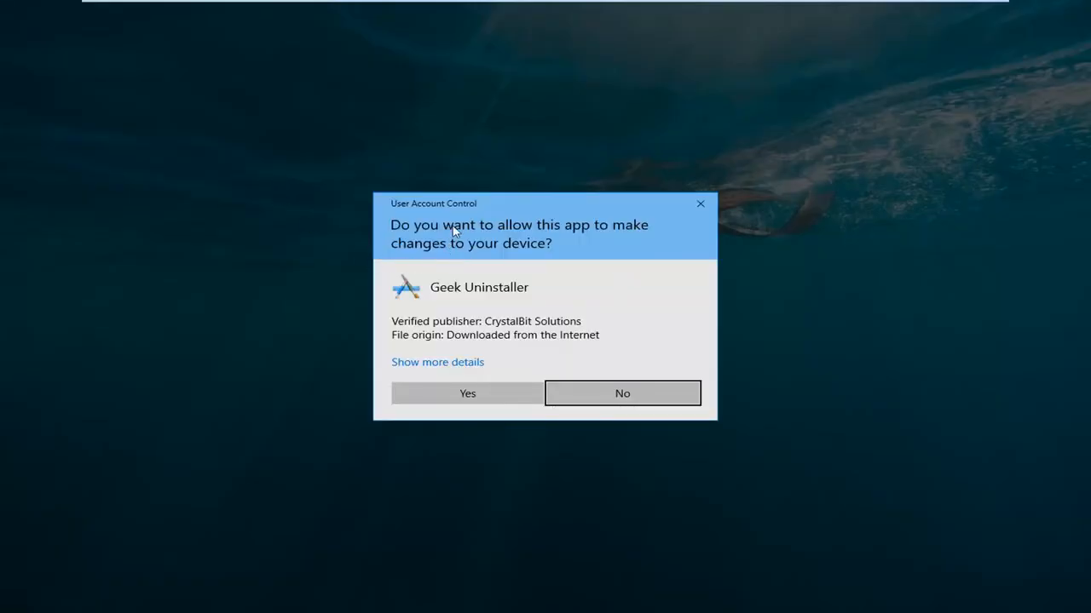
{"action": "mouse_move", "coordinate": [448, 332]}
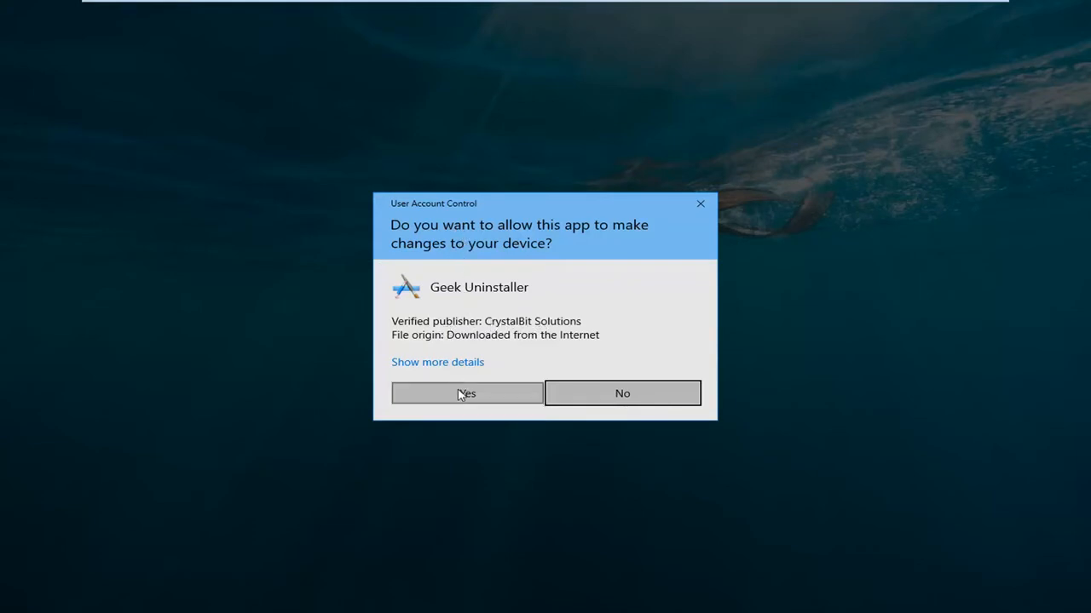
{"action": "left_click", "coordinate": [466, 392]}
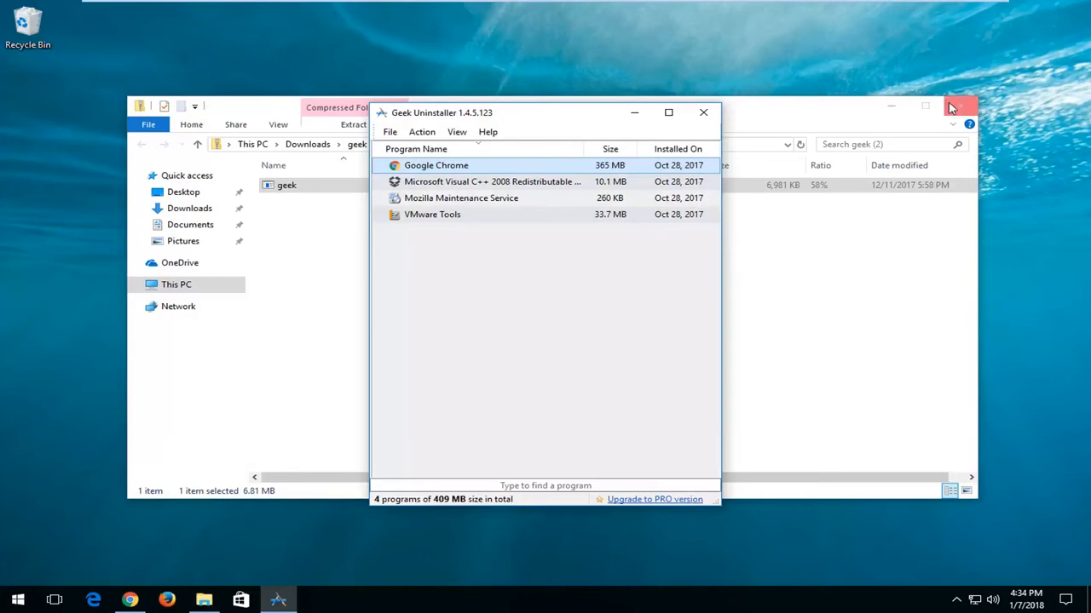
- Close the zip's file window and choose Force Removal for Microsoft Visual C++ 2008 Redistributable
{"action": "left_click", "coordinate": [961, 107]}
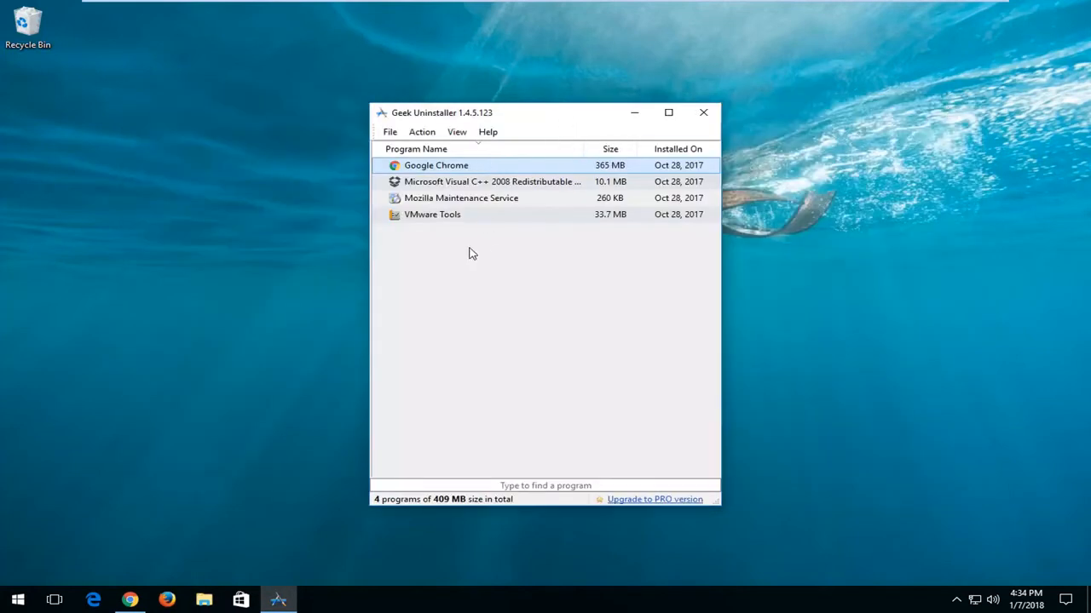
{"action": "mouse_move", "coordinate": [439, 258]}
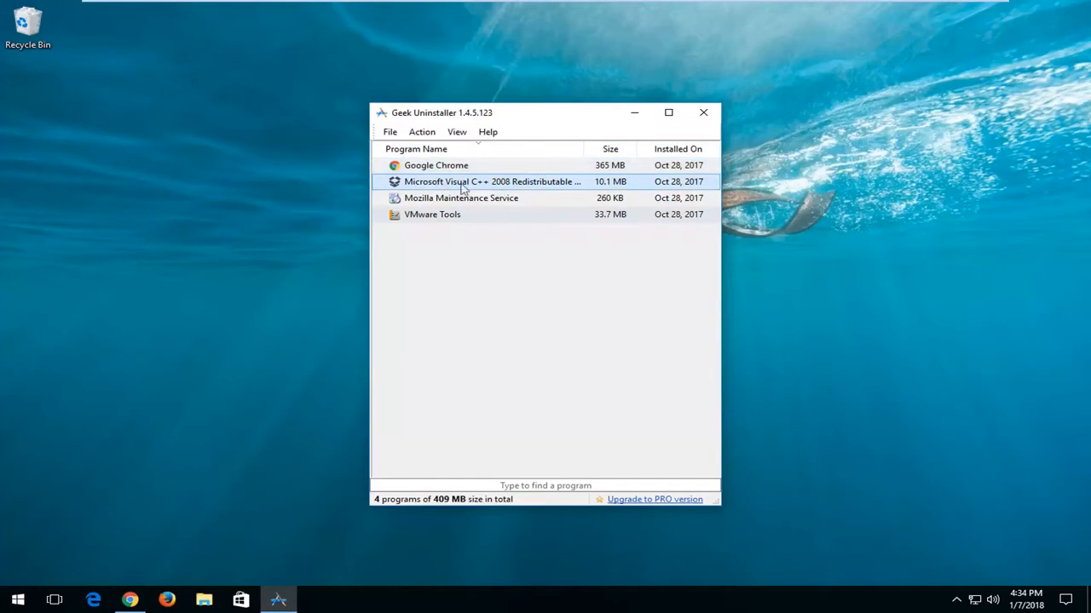
{"action": "right_click", "coordinate": [460, 182]}
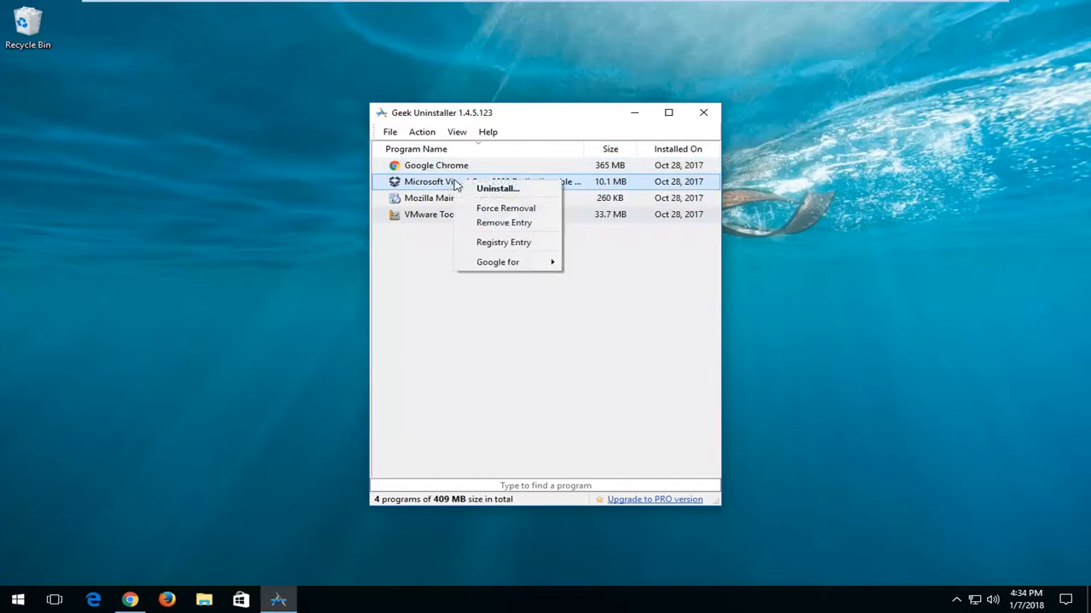
{"action": "mouse_move", "coordinate": [505, 208]}
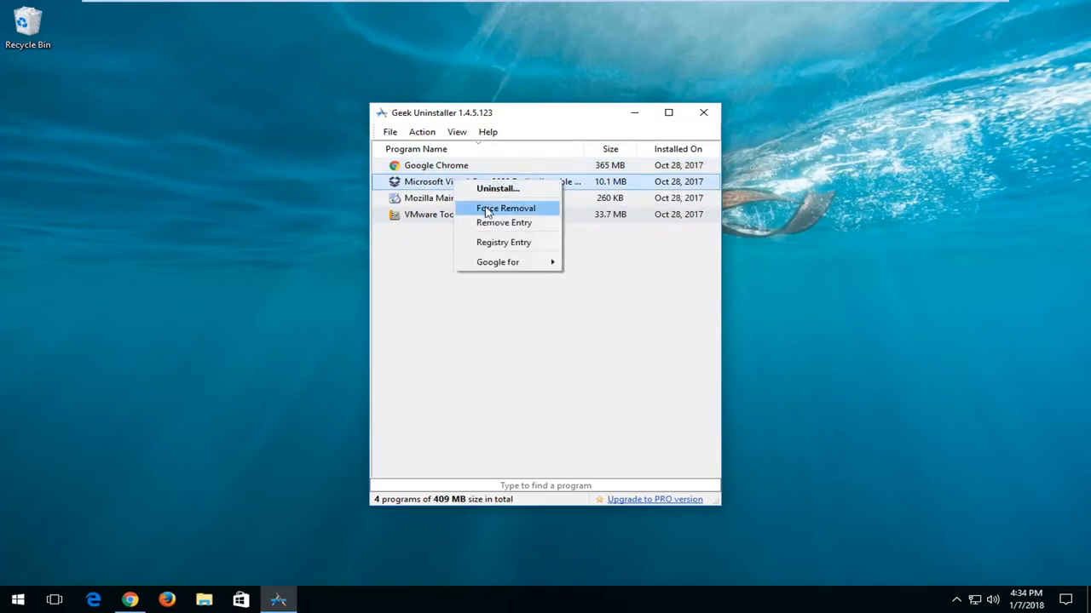
{"action": "left_click", "coordinate": [505, 208]}
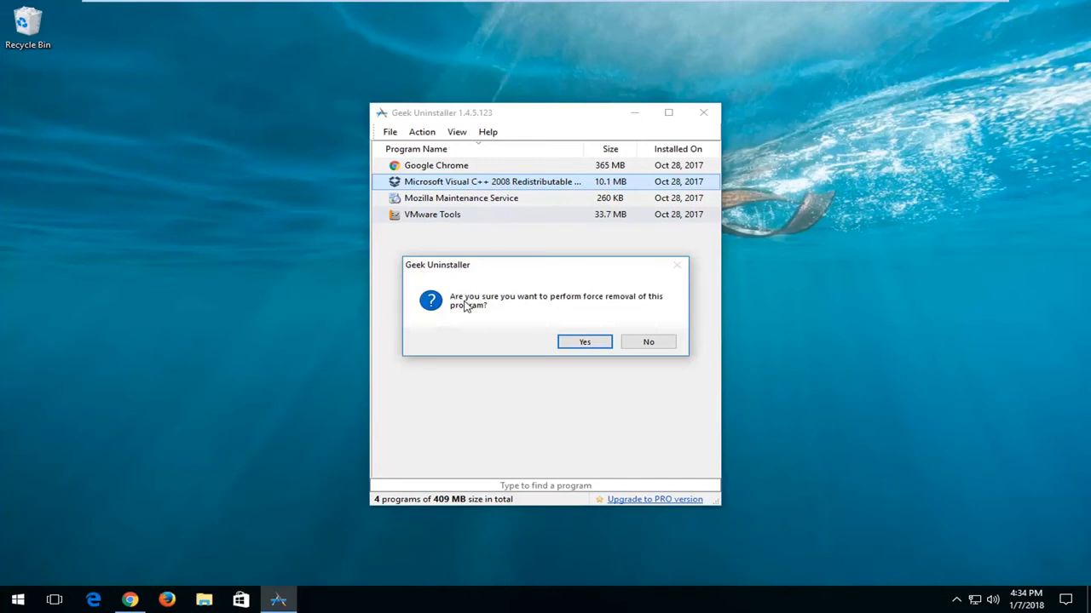
{"action": "mouse_move", "coordinate": [543, 303]}
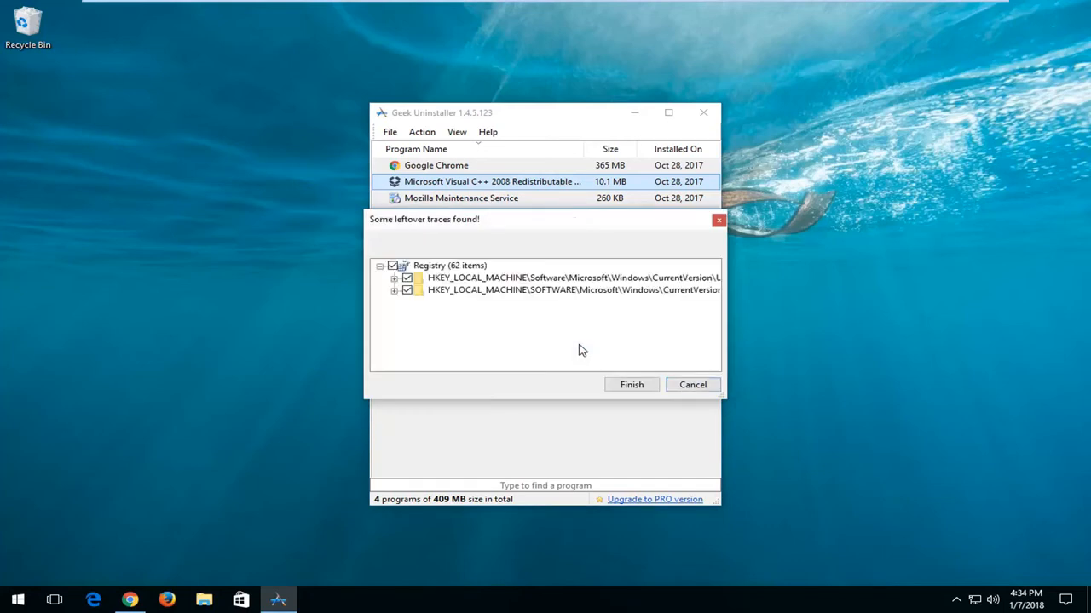
- Delete the 62 leftover registry traces and dismiss the all-traces-removed report
{"action": "left_click", "coordinate": [631, 385]}
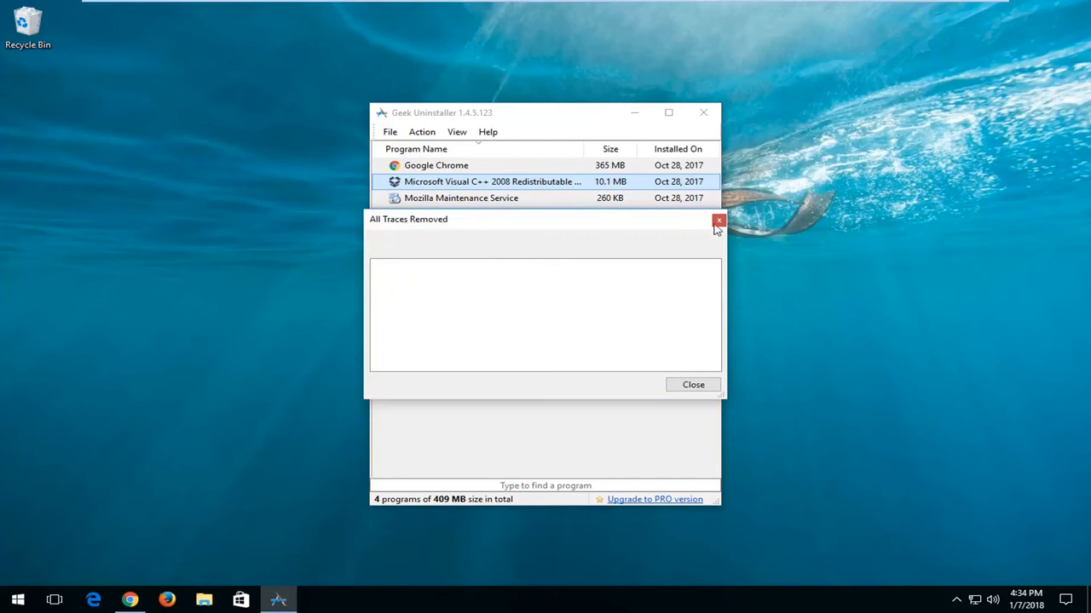
{"action": "left_click", "coordinate": [718, 221]}
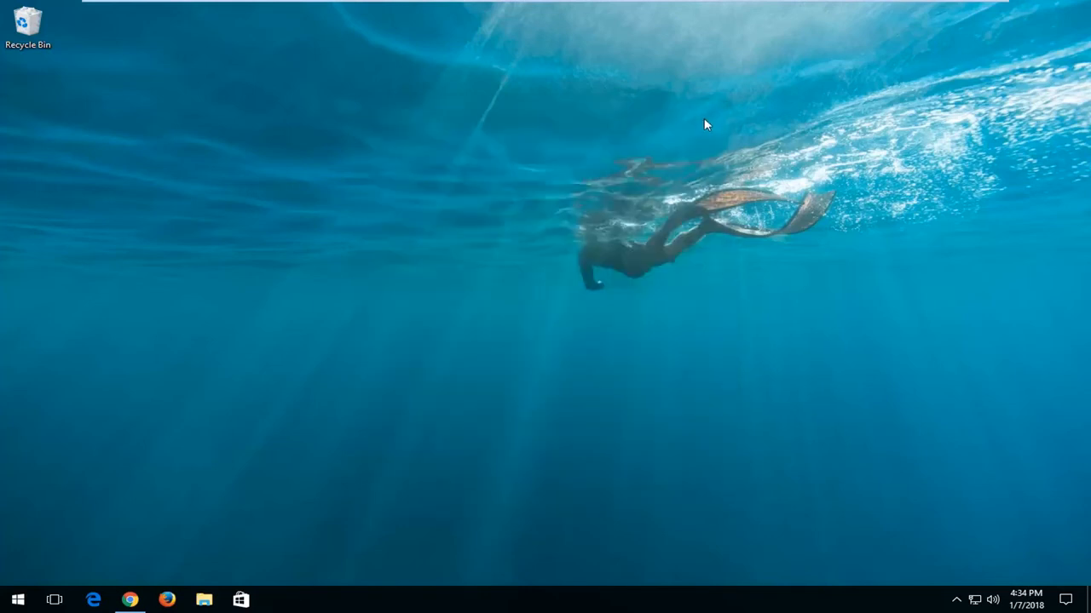